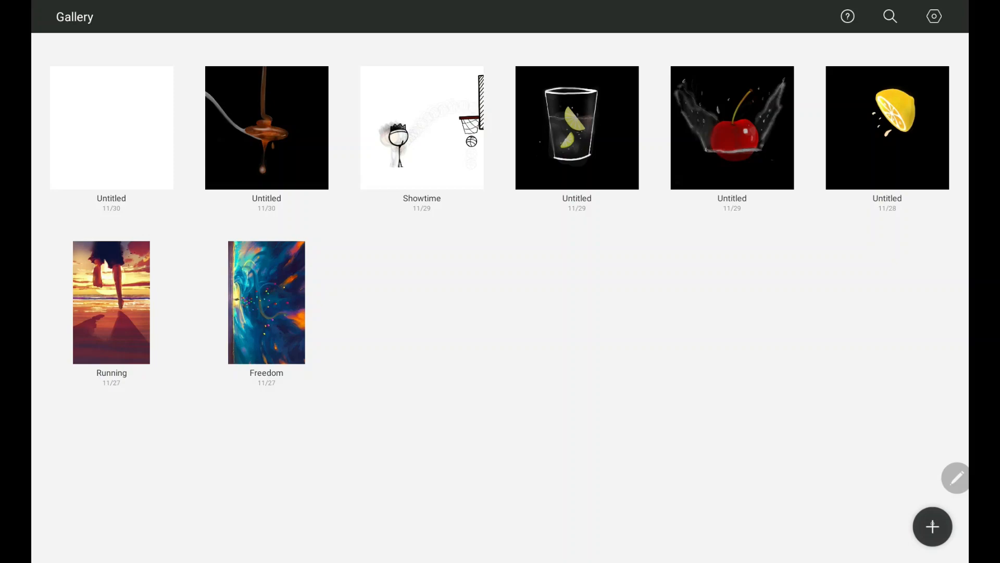
Create a new blank canvas from the gallery
{"action": "left_click", "coordinate": [932, 526]}
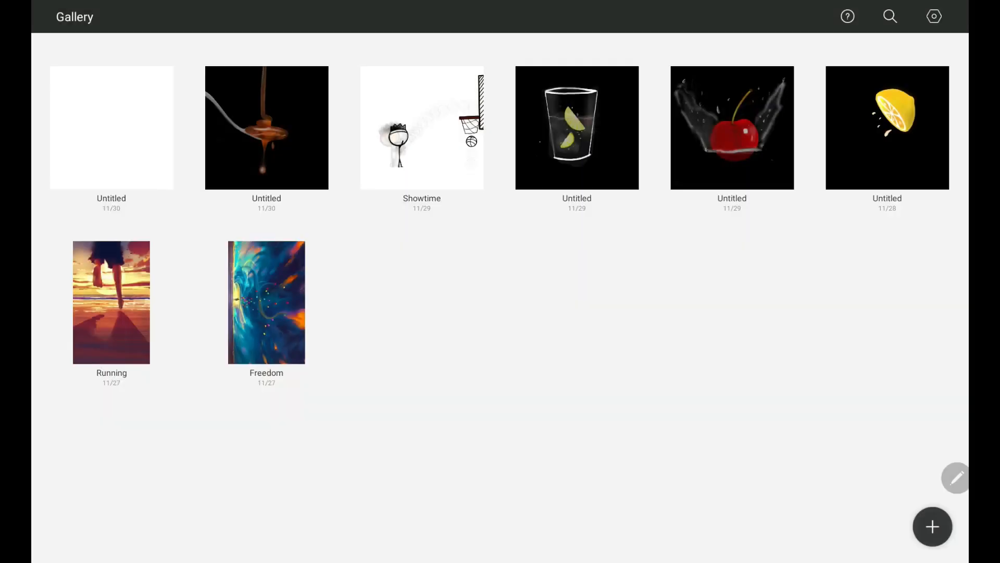
{"action": "left_click", "coordinate": [111, 127]}
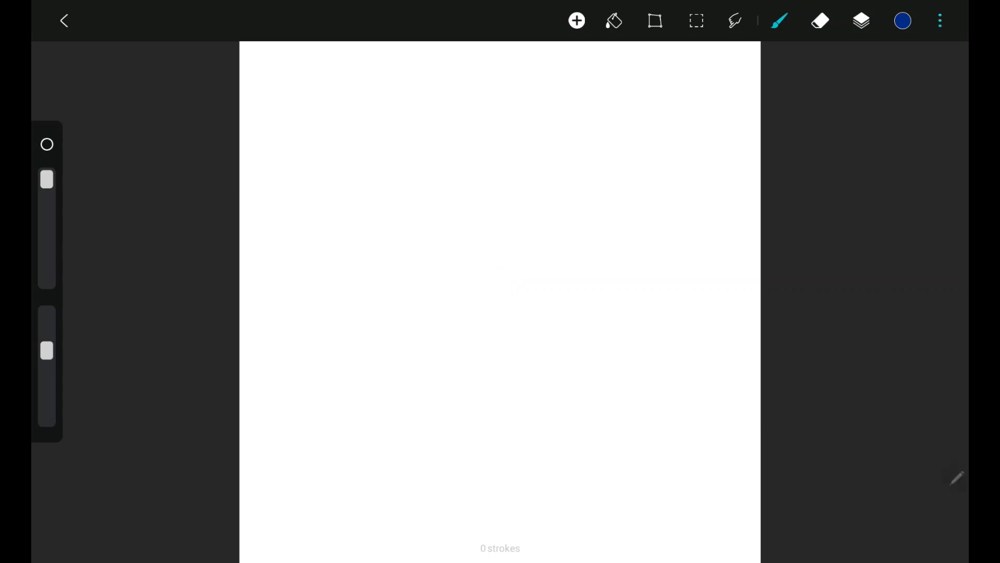
Review the canvas options menu, then open the brush library on oil painting
{"action": "left_click", "coordinate": [939, 20]}
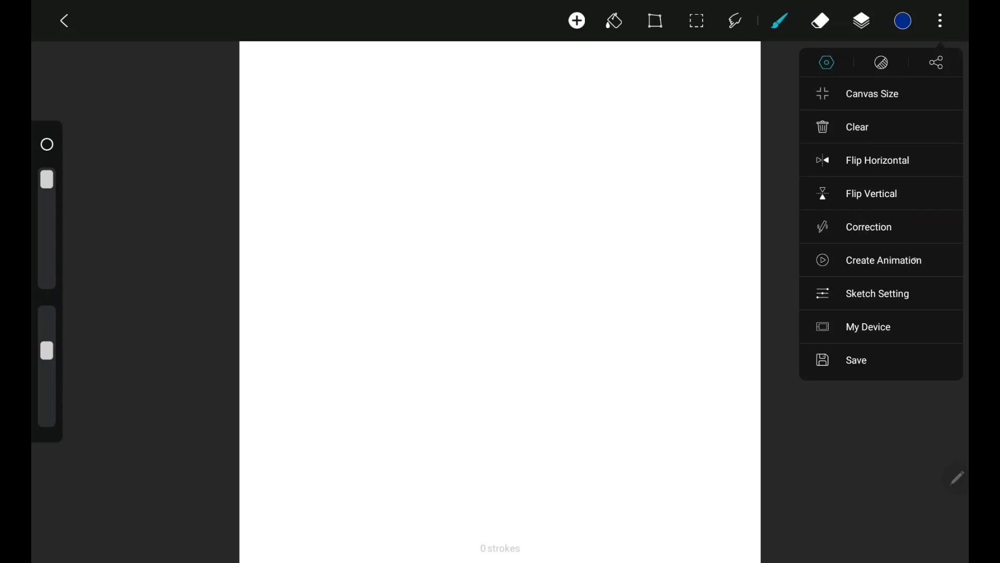
{"action": "left_click", "coordinate": [779, 21]}
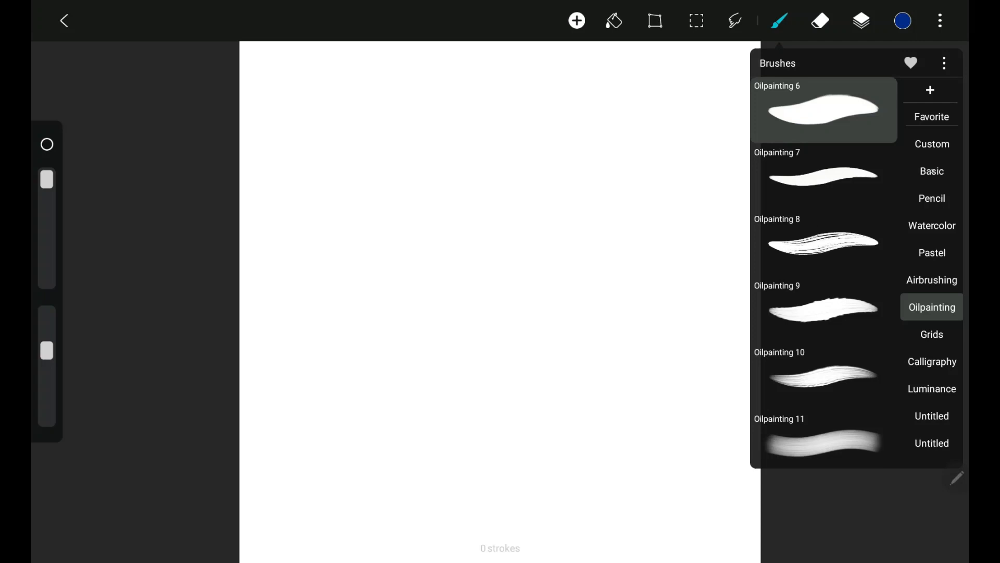
Browse the Basic and Airbrushing brush sets and inspect the Flicks brush settings
{"action": "left_click", "coordinate": [932, 171]}
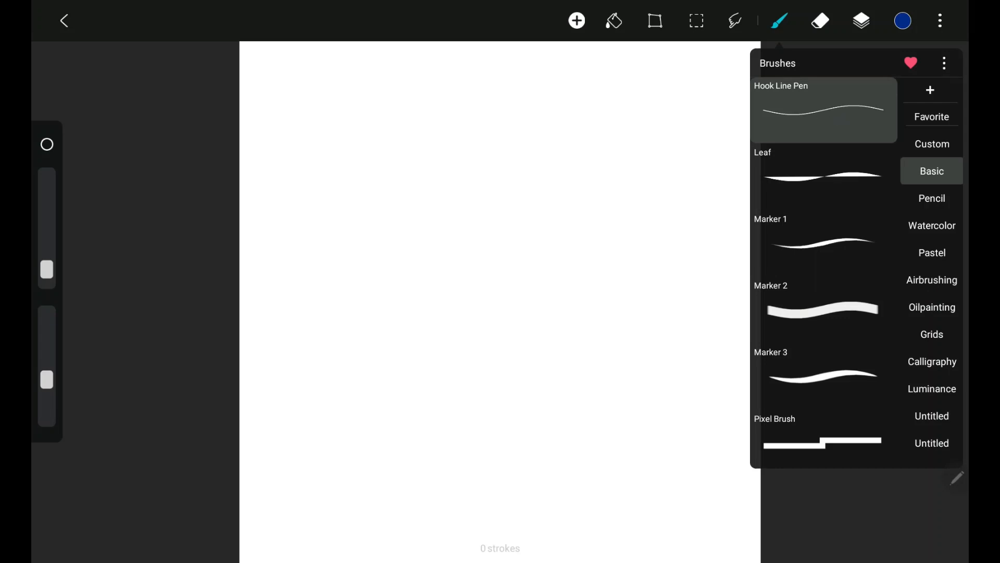
{"action": "left_click", "coordinate": [931, 280]}
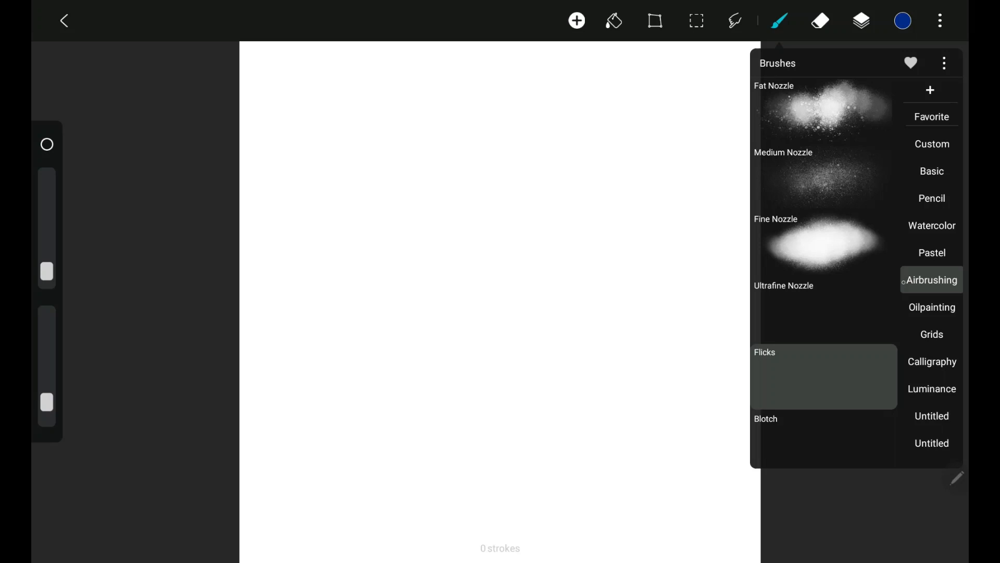
{"action": "left_click", "coordinate": [824, 376]}
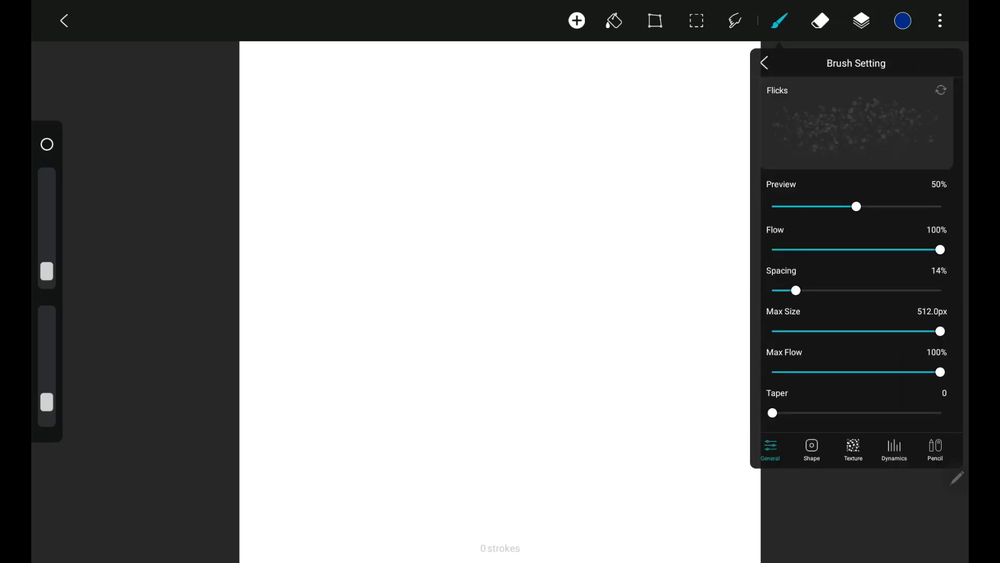
{"action": "left_click", "coordinate": [811, 449]}
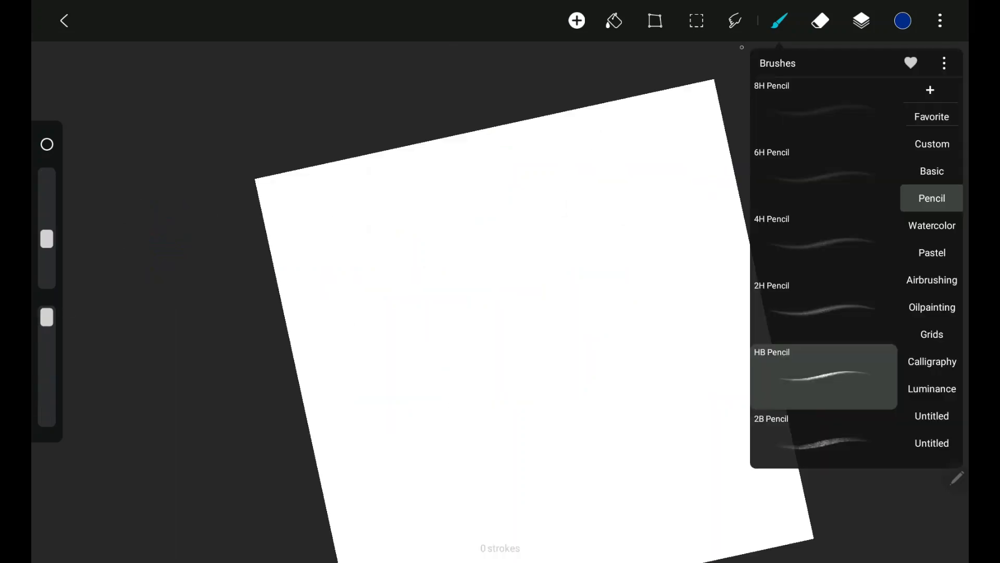
Add Layer 2 and sketch a loose blue circle on it
{"action": "left_click", "coordinate": [861, 21]}
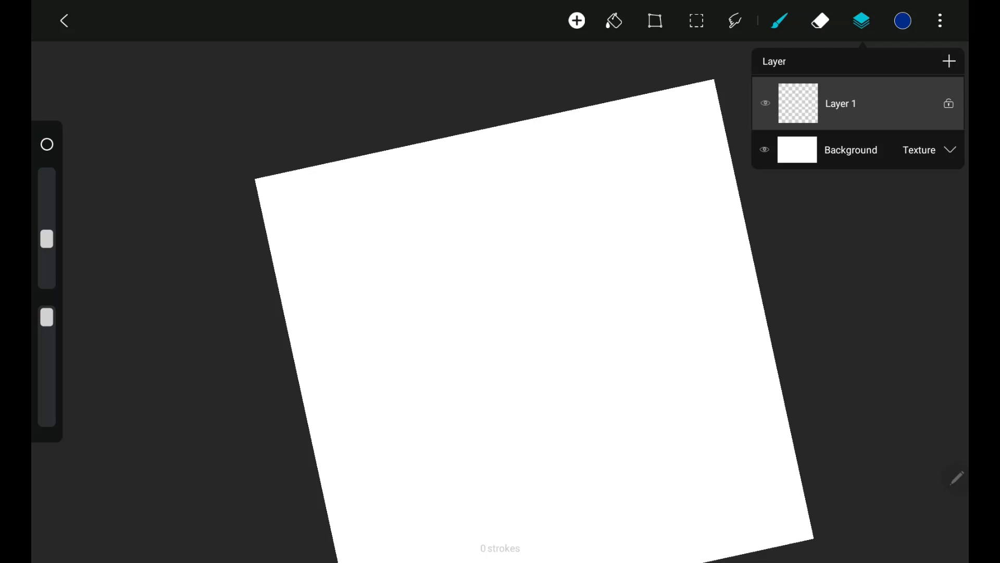
{"action": "left_click", "coordinate": [949, 61]}
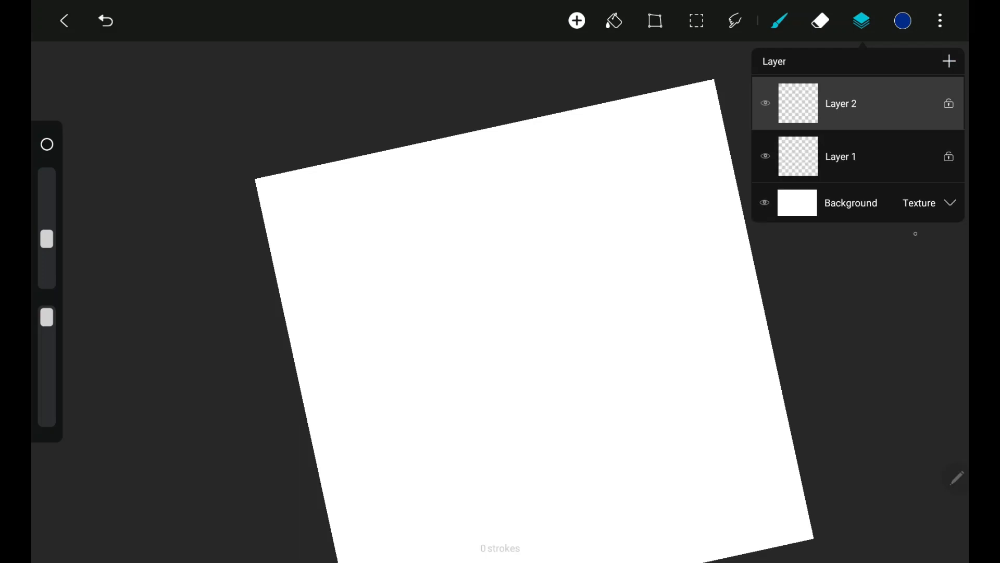
{"action": "left_click", "coordinate": [861, 21]}
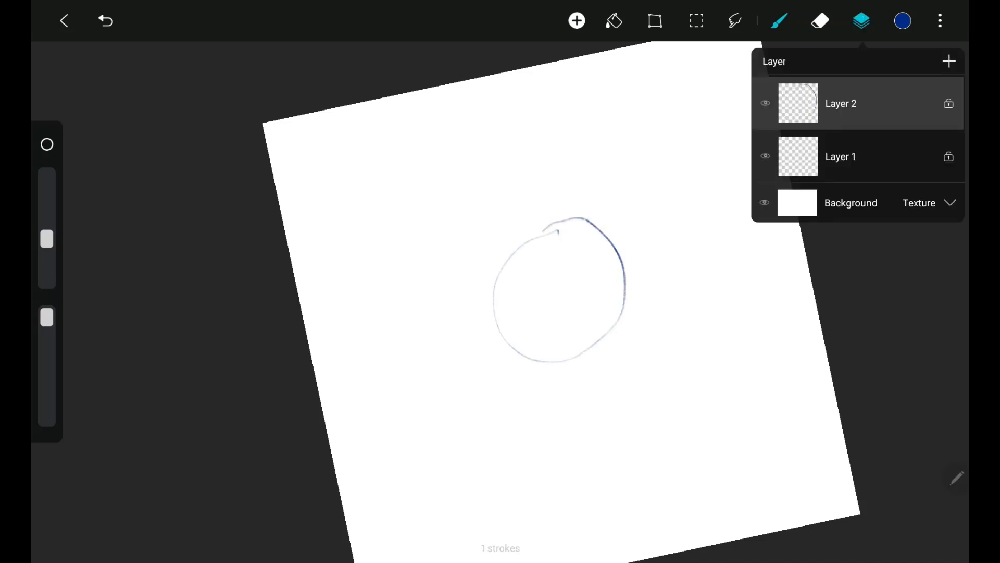
{"action": "left_click", "coordinate": [841, 103]}
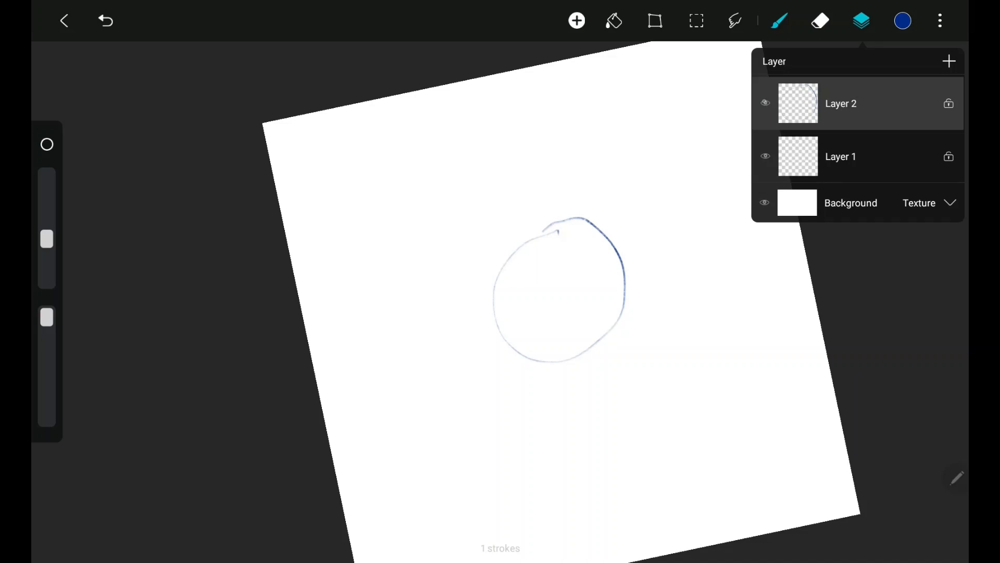
{"action": "left_click", "coordinate": [861, 20]}
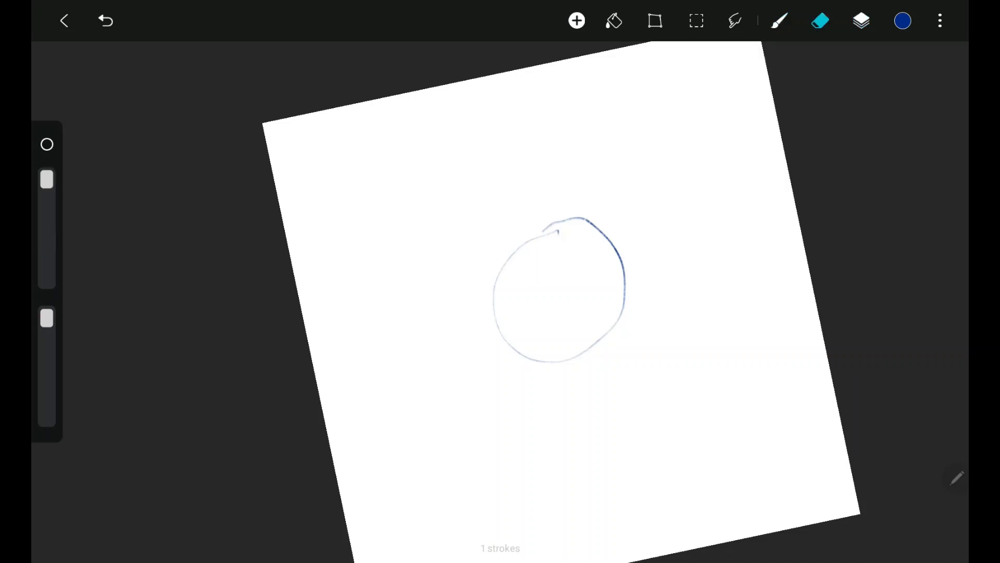
Erase part of the circle, add a shaded blue oval blob, and enable lasso selection
{"action": "left_click", "coordinate": [779, 20]}
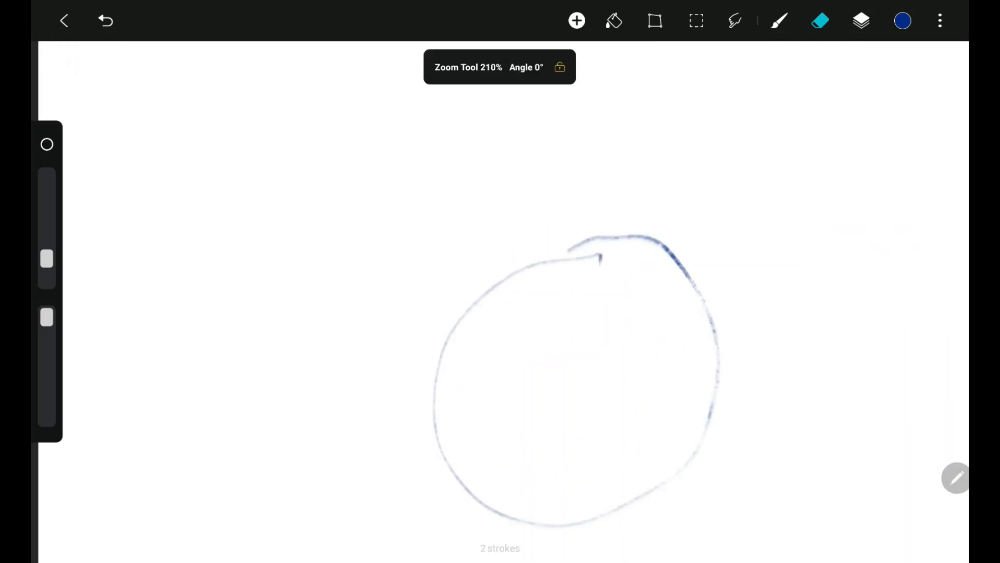
{"action": "left_click_drag", "start_coordinate": [597, 239], "coordinate": [705, 303]}
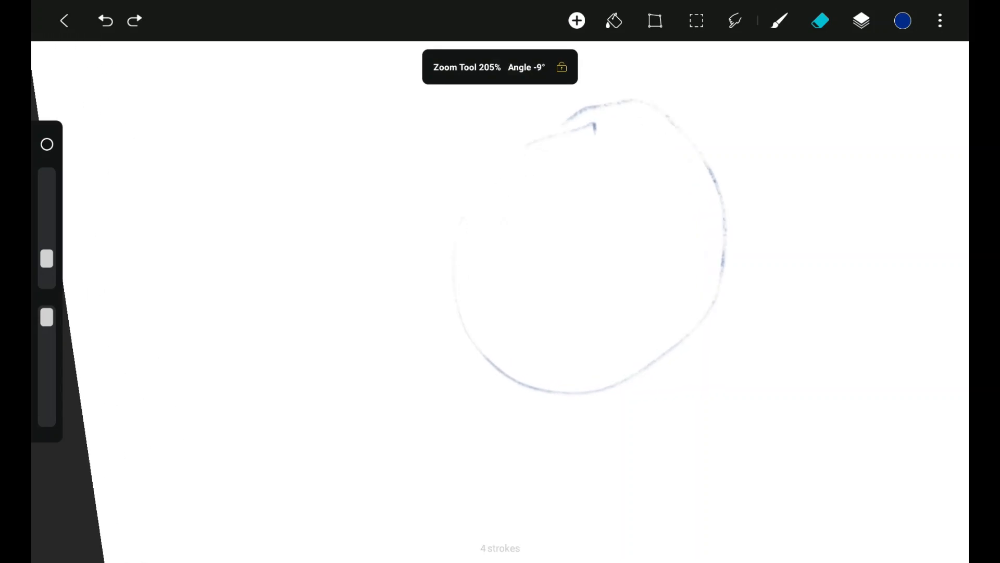
{"action": "left_click", "coordinate": [105, 20]}
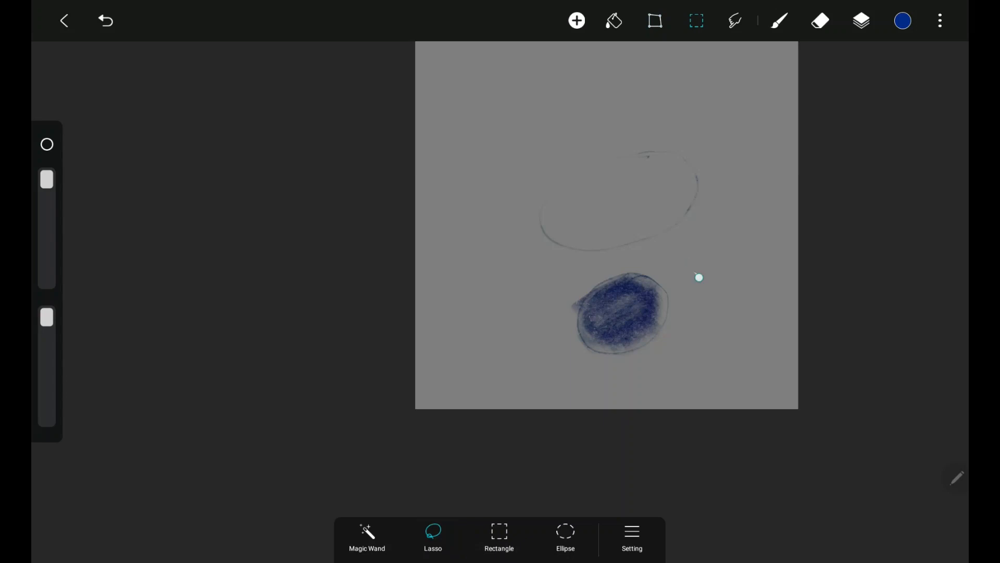
{"action": "left_click", "coordinate": [654, 20]}
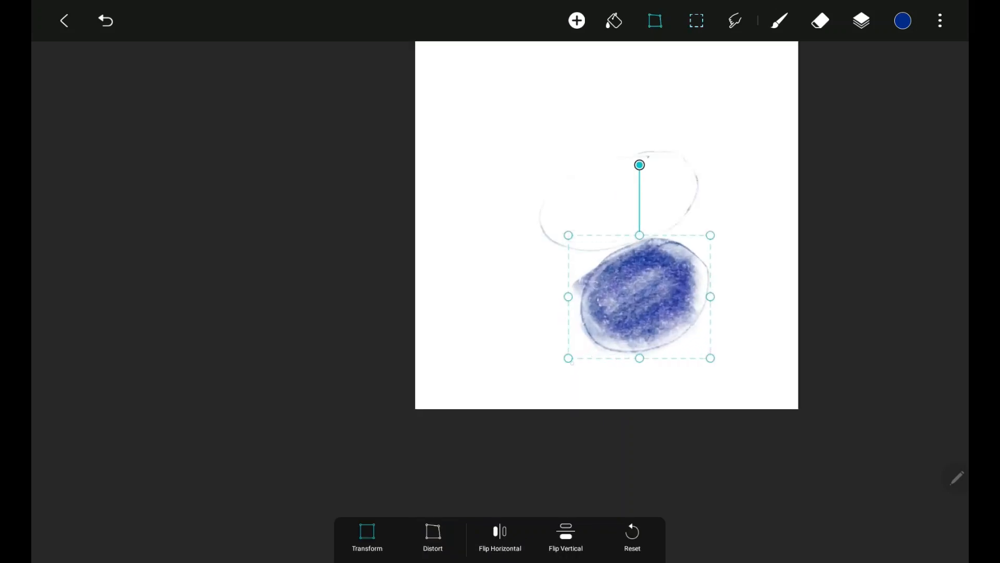
{"action": "left_click_drag", "start_coordinate": [639, 296], "coordinate": [630, 305]}
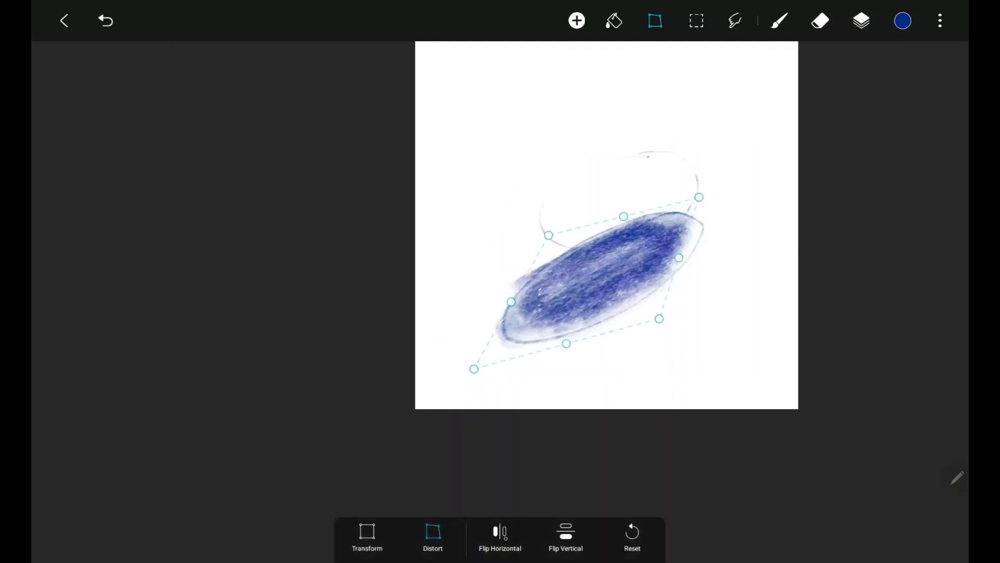
{"action": "left_click_drag", "start_coordinate": [679, 258], "coordinate": [695, 258]}
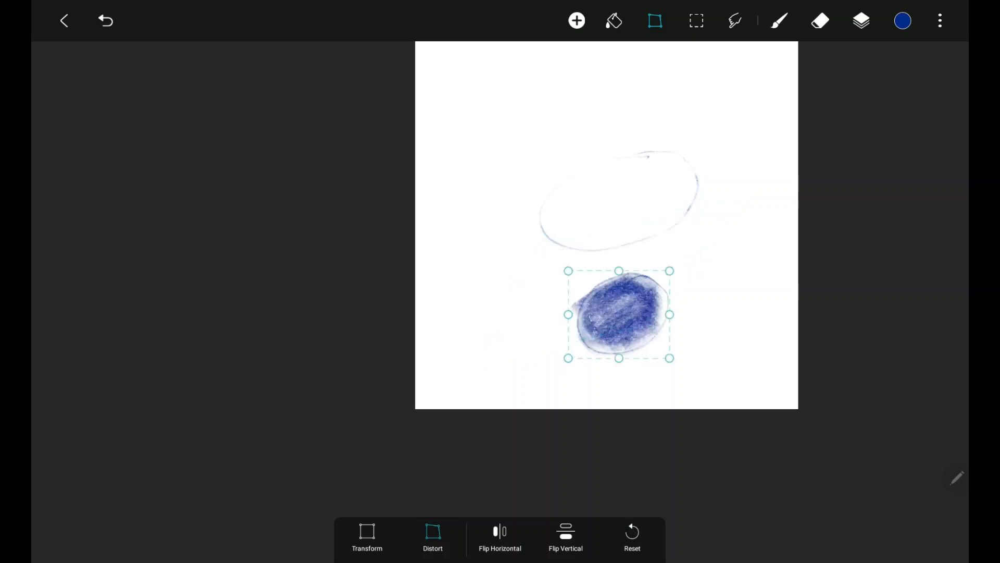
{"action": "left_click", "coordinate": [696, 20]}
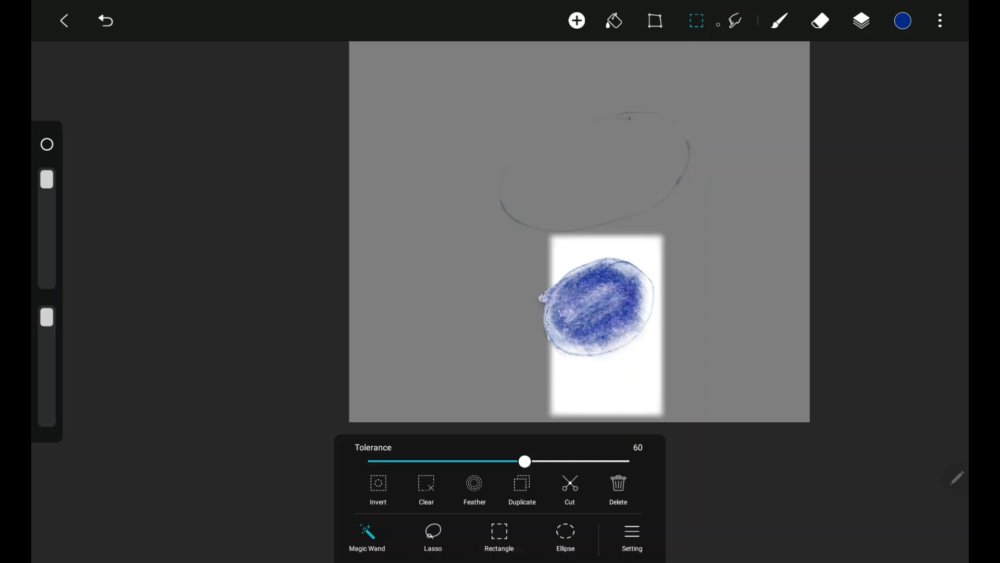
Clear the selection and pick Smudge at about 7% strength
{"action": "left_click", "coordinate": [735, 20]}
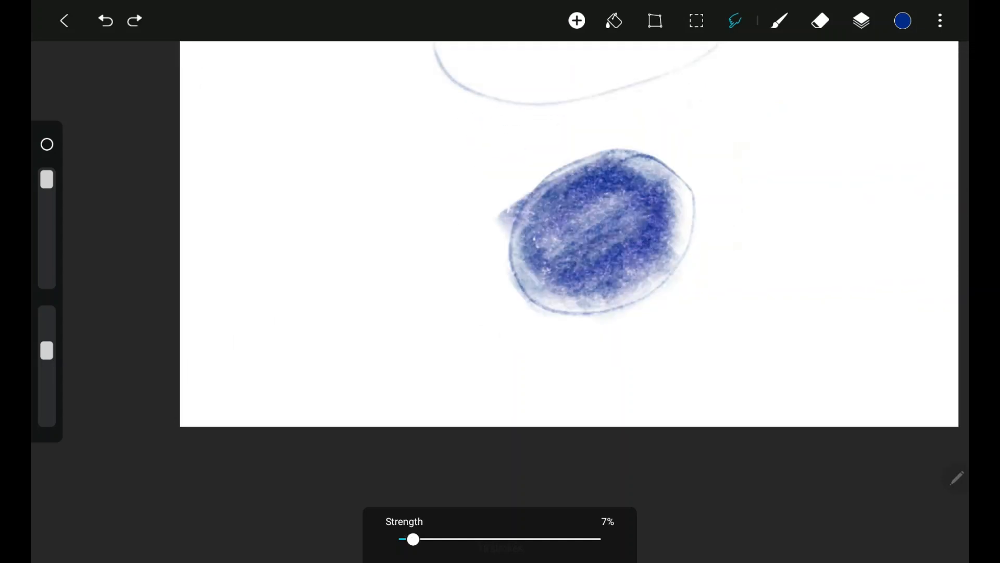
Fill the blob solid dark blue at tolerance 44 and bring up the insert menu
{"action": "left_click_drag", "start_coordinate": [413, 539], "coordinate": [406, 539]}
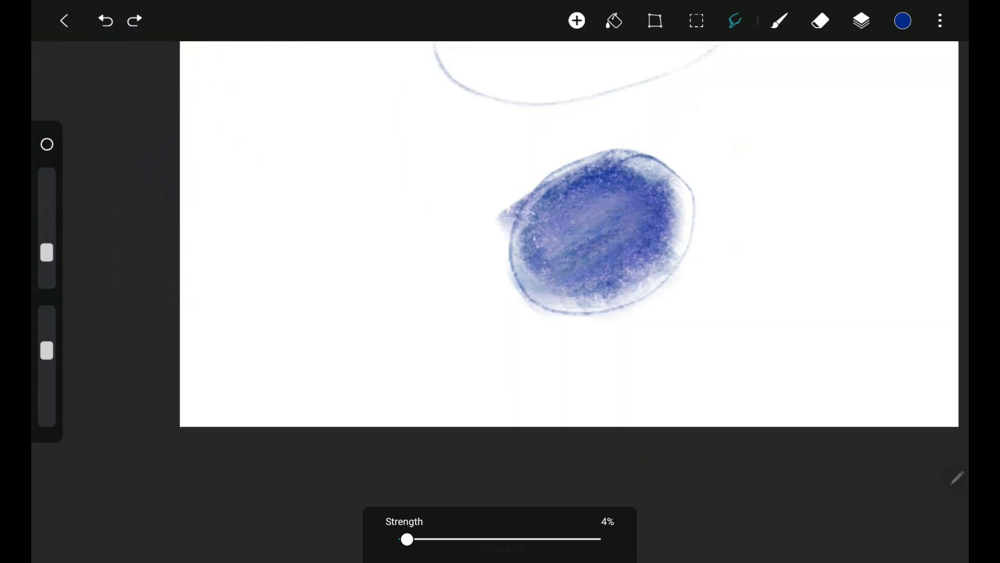
{"action": "left_click", "coordinate": [614, 20]}
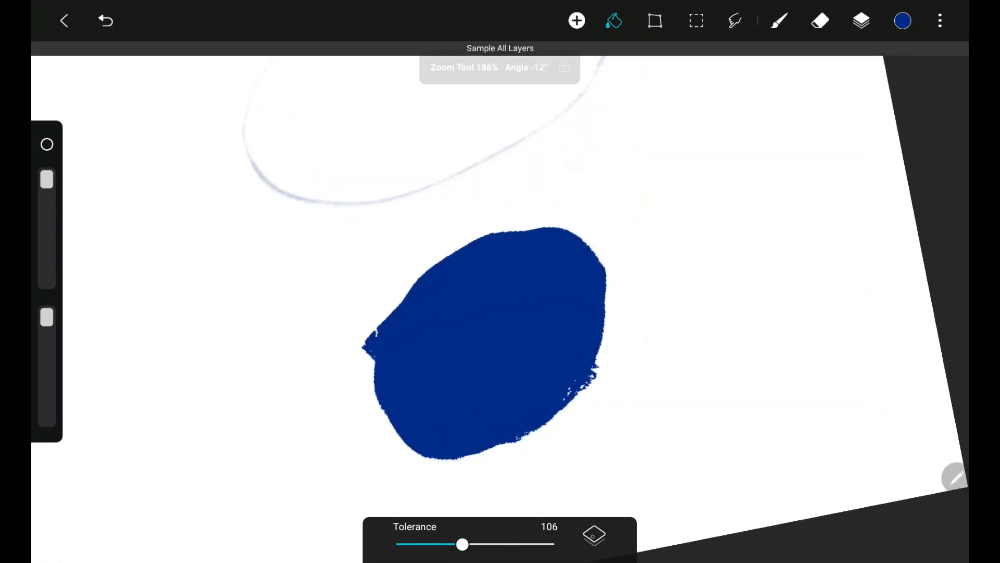
{"action": "left_click_drag", "start_coordinate": [463, 543], "coordinate": [425, 543]}
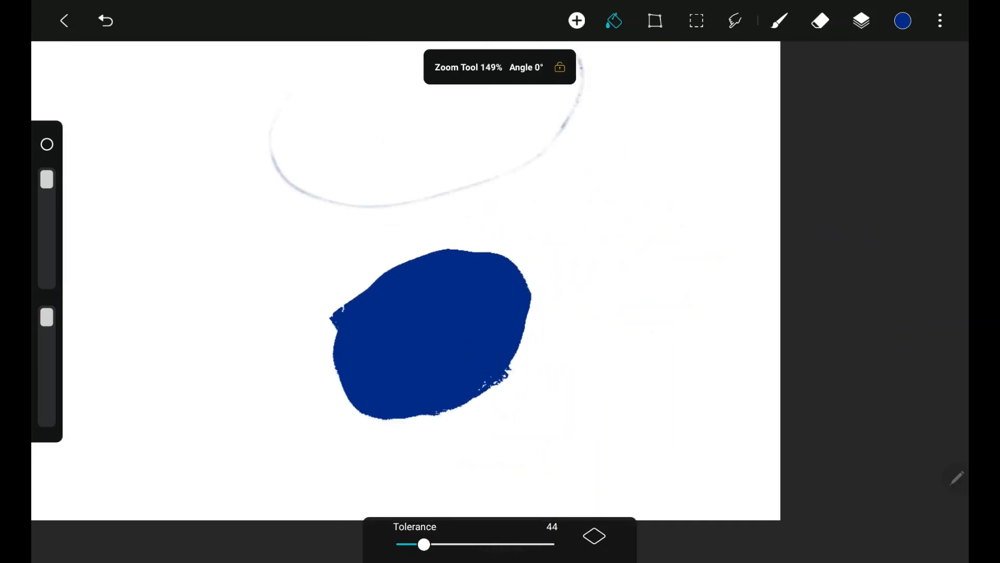
{"action": "left_click", "coordinate": [105, 21]}
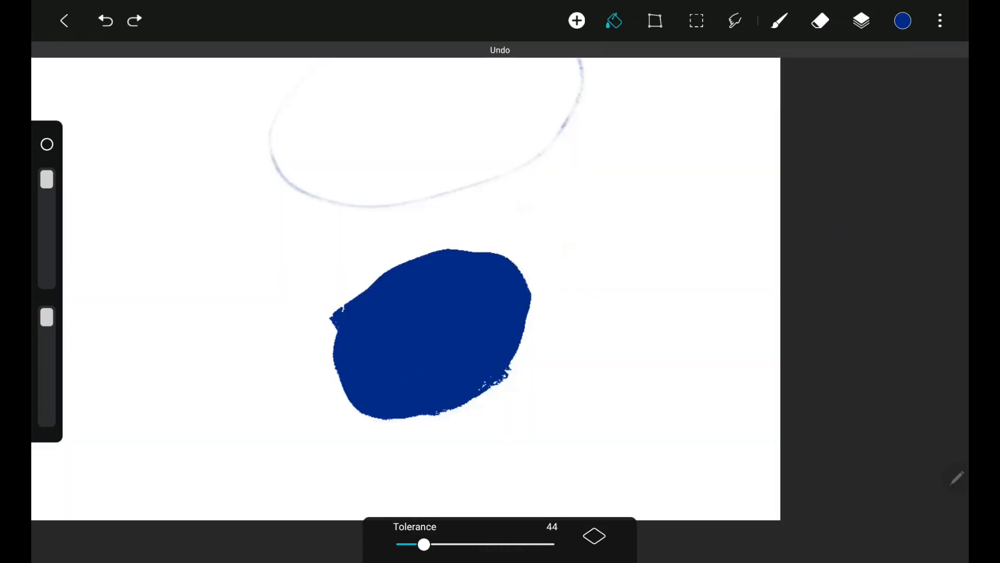
{"action": "left_click", "coordinate": [576, 20]}
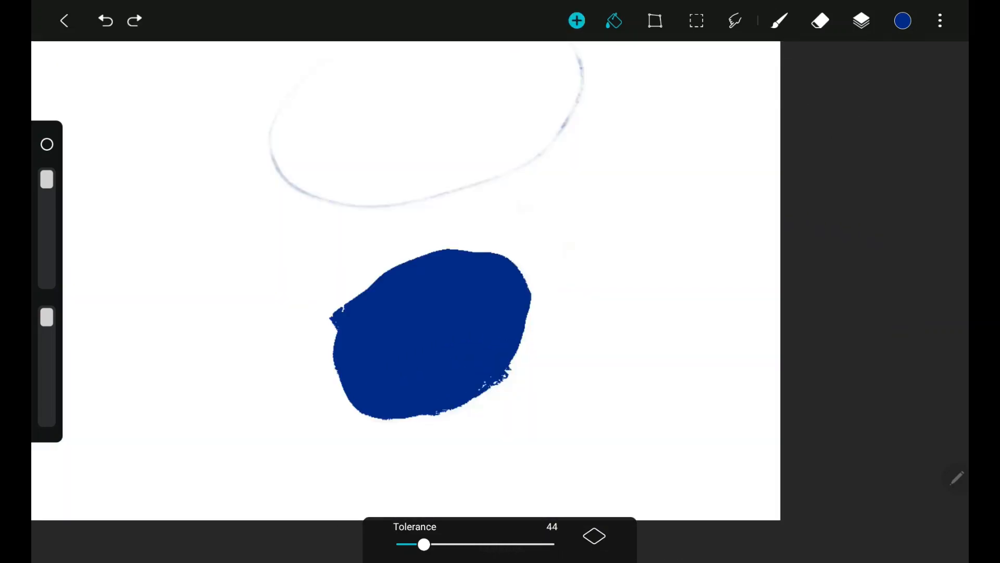
{"action": "left_click", "coordinate": [577, 20]}
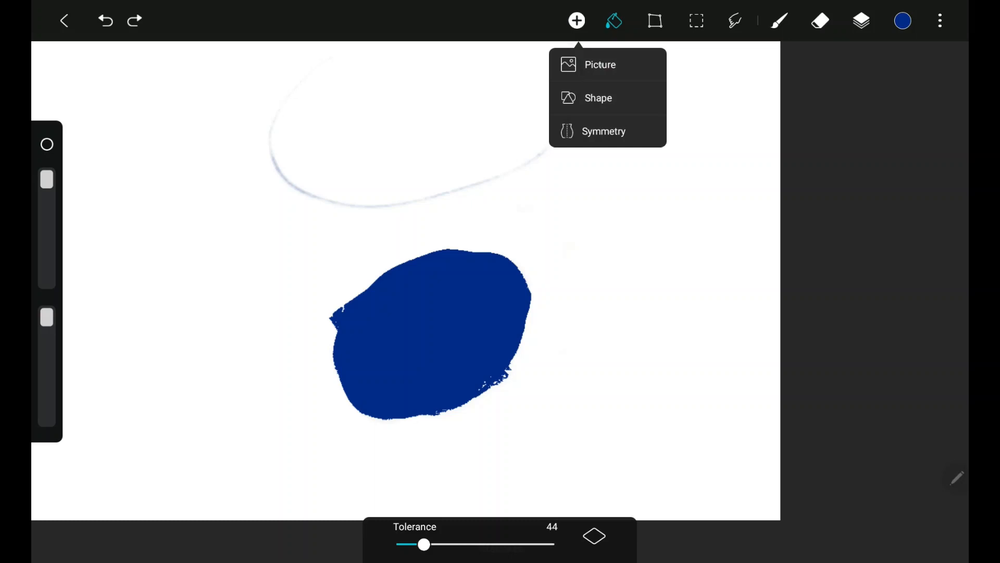
Insert a bar, ring and rectangles, then enable vertical mirror symmetry for a vase
{"action": "left_click", "coordinate": [598, 64]}
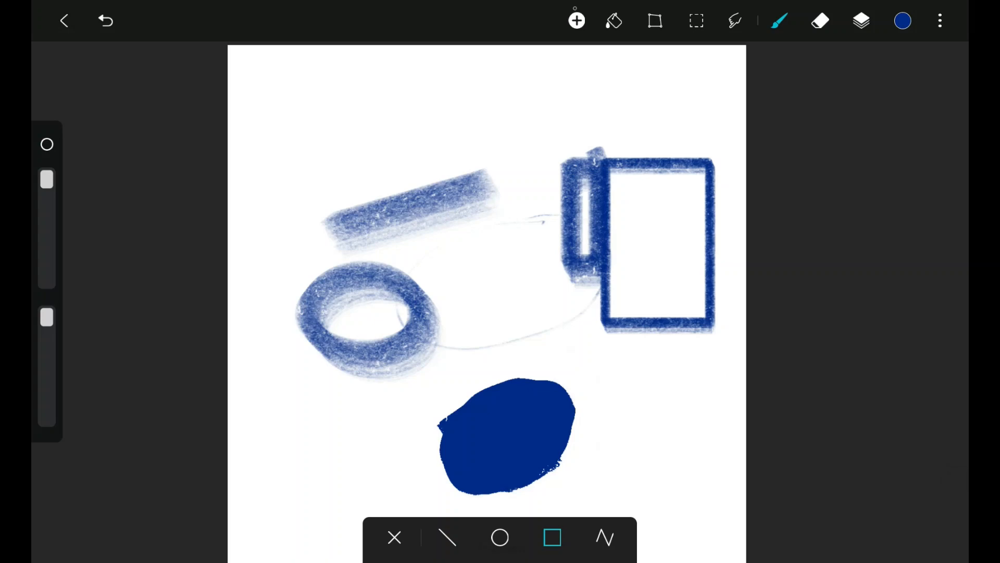
{"action": "left_click", "coordinate": [574, 20]}
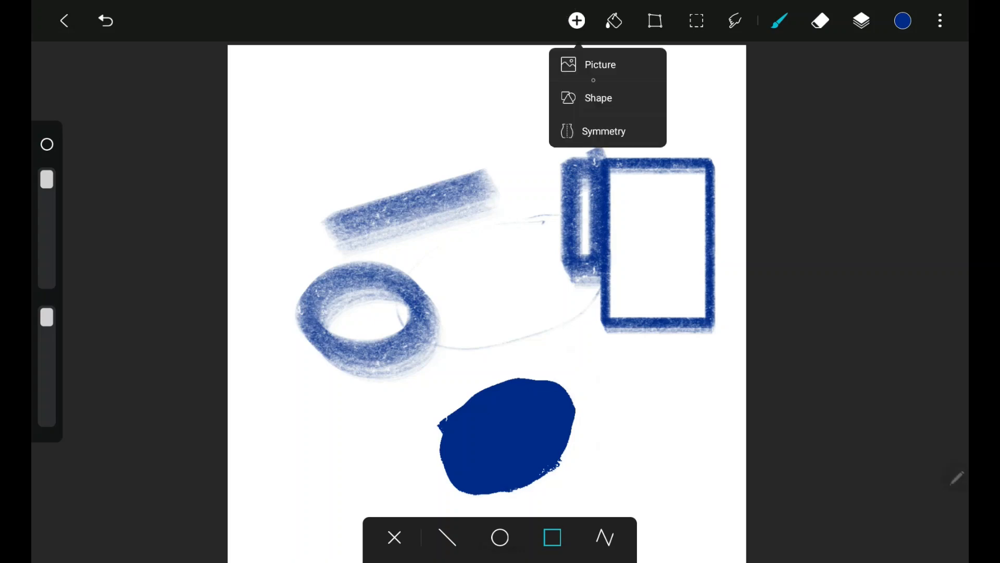
{"action": "left_click", "coordinate": [603, 130]}
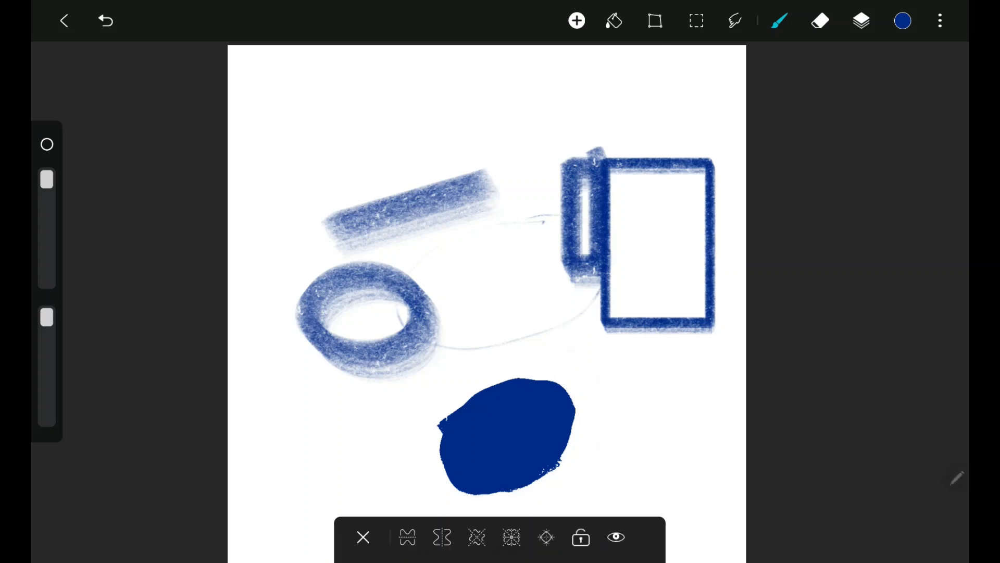
{"action": "left_click", "coordinate": [441, 536]}
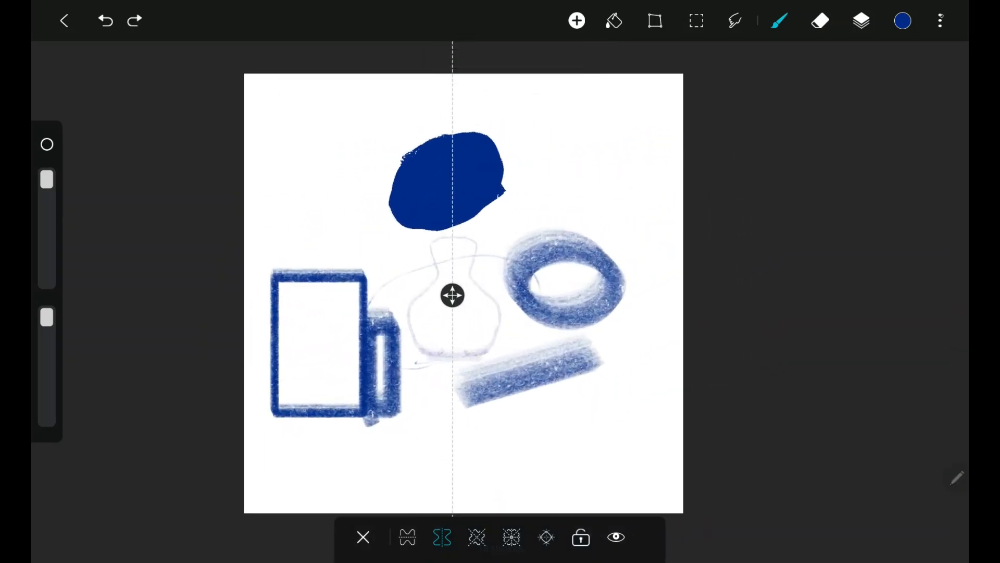
Draw mirrored pale blue zigzags and sample a pale colour with the eyedropper
{"action": "left_click", "coordinate": [940, 20]}
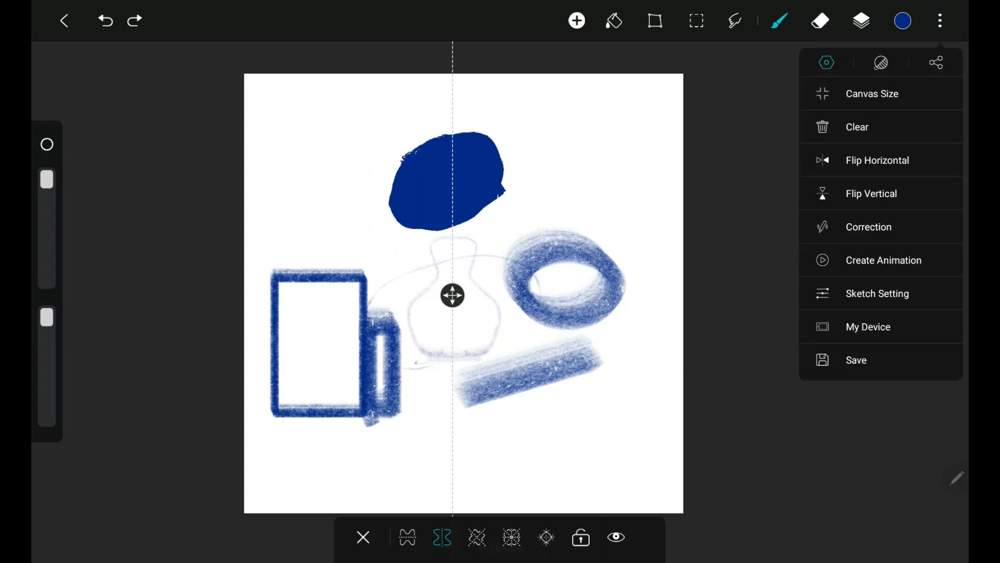
{"action": "left_click", "coordinate": [881, 62]}
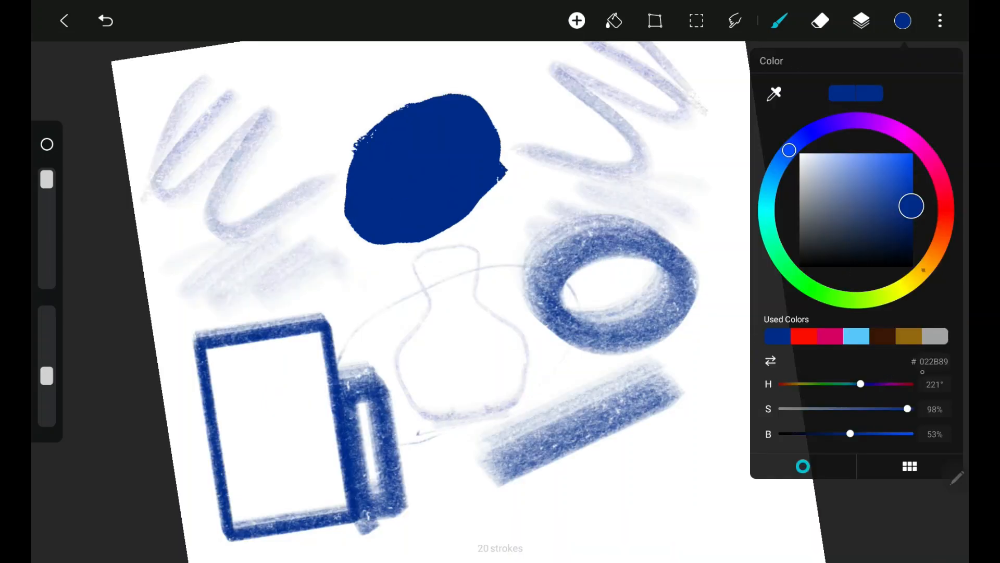
{"action": "left_click", "coordinate": [908, 466]}
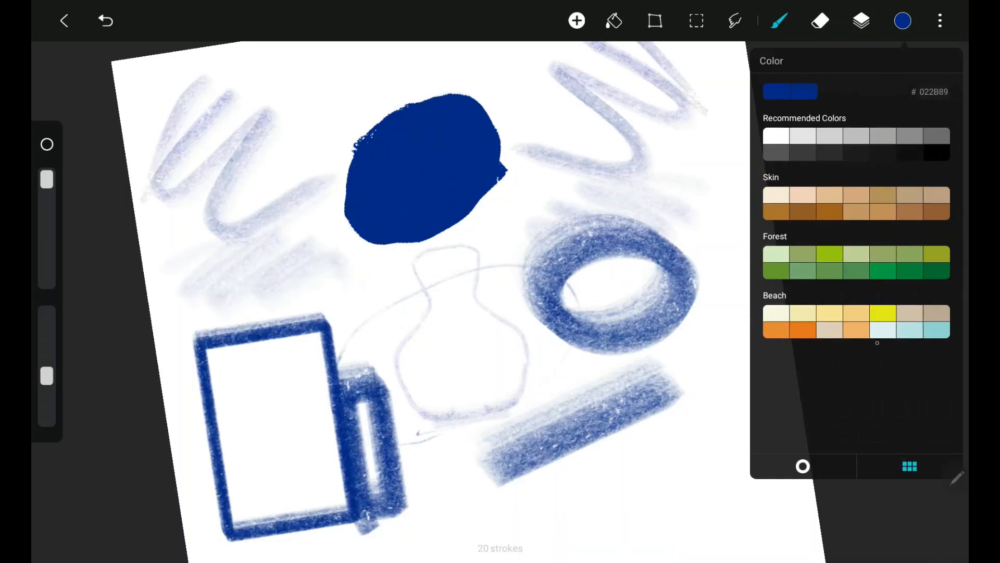
{"action": "left_click", "coordinate": [802, 466]}
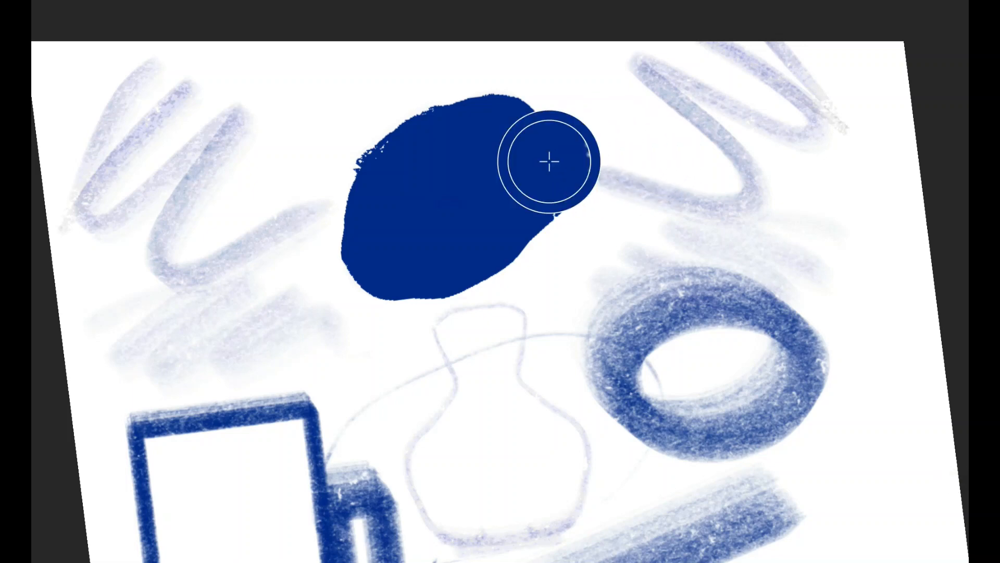
{"action": "mouse_move", "coordinate": [178, 271]}
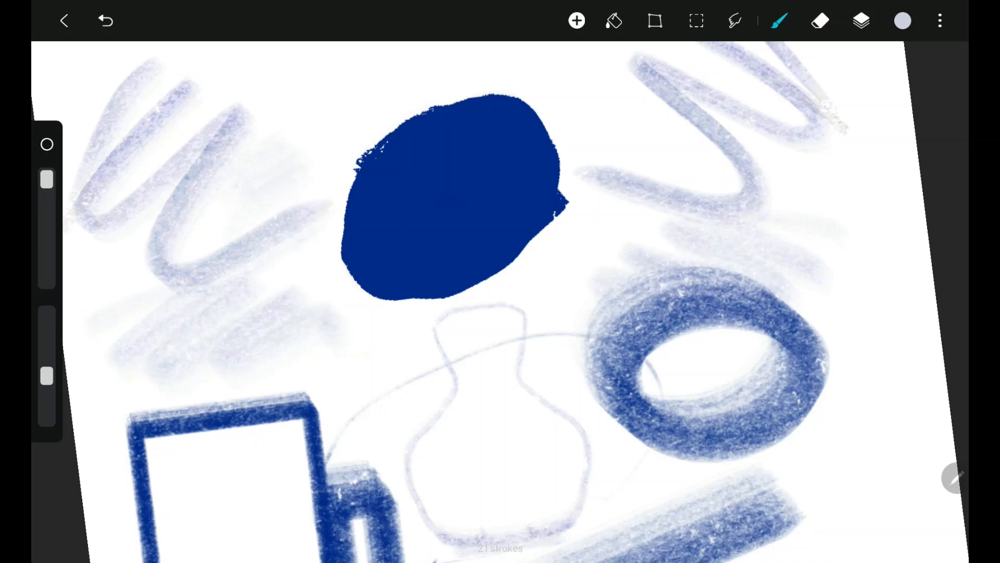
Close the drawing so it saves as the newest untitled gallery thumbnail
{"action": "left_click", "coordinate": [940, 21]}
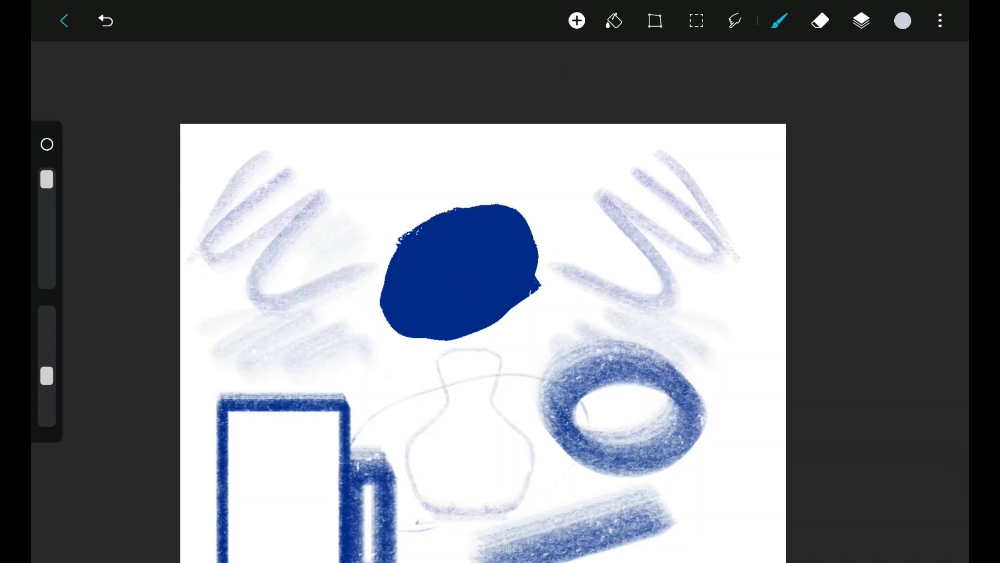
{"action": "left_click", "coordinate": [64, 20]}
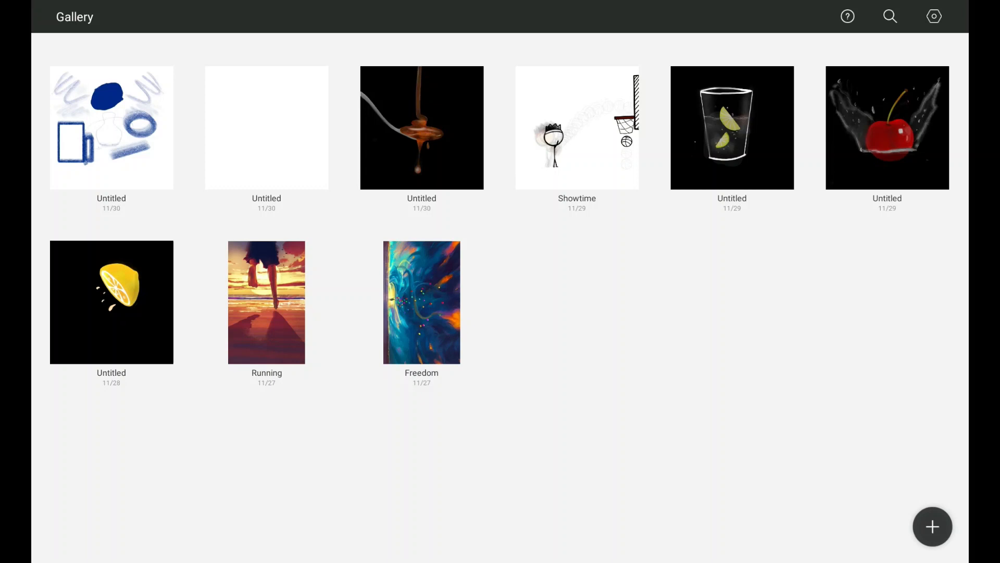